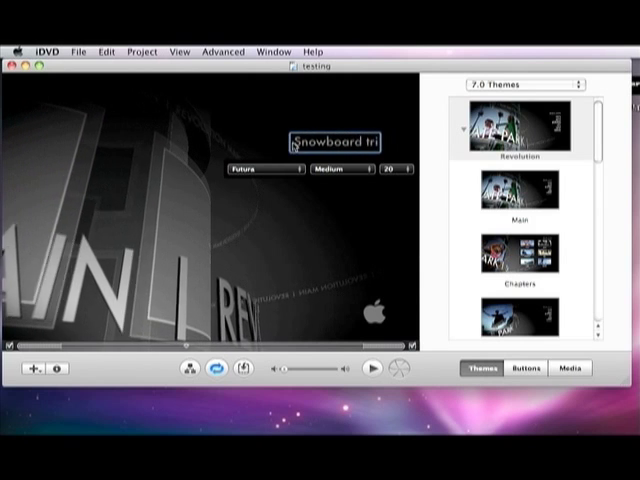
Step: Finish the title 'Snowboard trip' and give it a different font style
{"action": "type", "text": "p"}
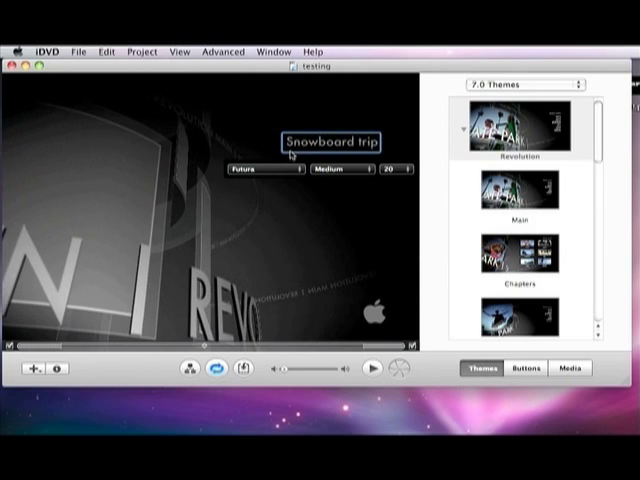
{"action": "left_click", "coordinate": [352, 168]}
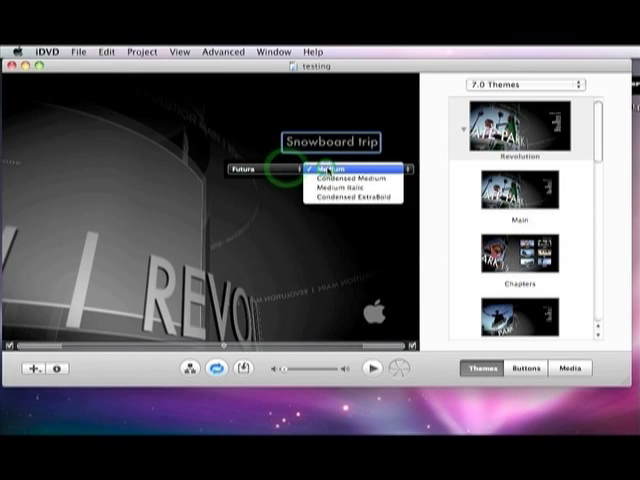
{"action": "left_click", "coordinate": [400, 176]}
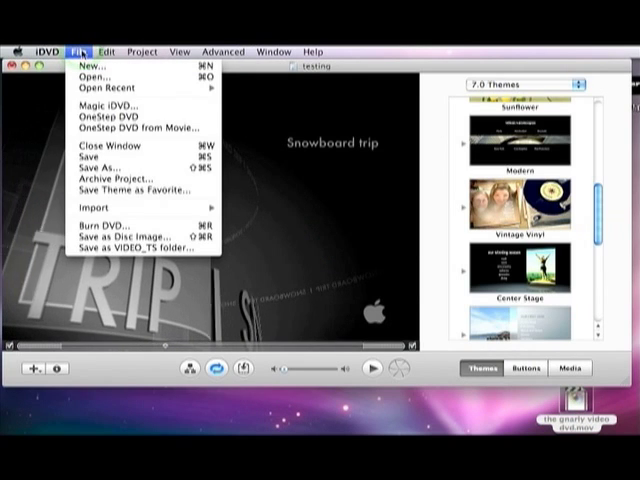
{"action": "mouse_move", "coordinate": [116, 184]}
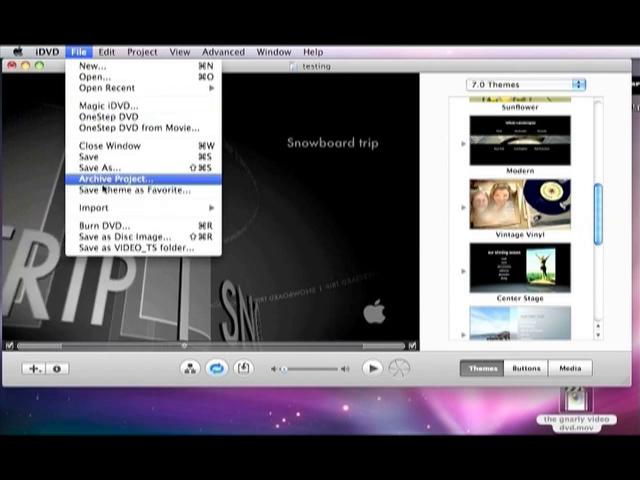
{"action": "mouse_move", "coordinate": [98, 206]}
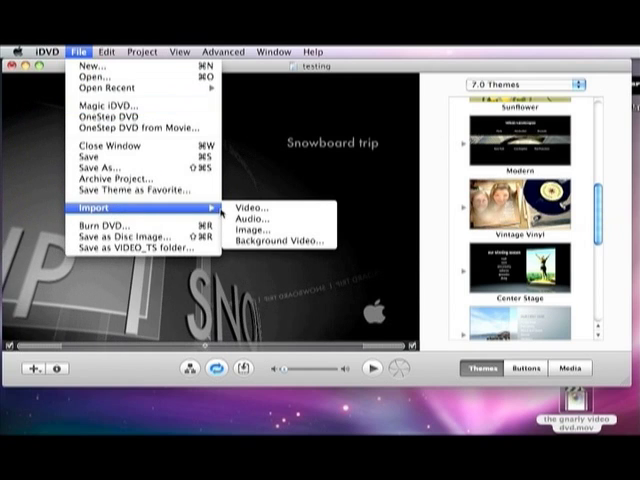
{"action": "mouse_move", "coordinate": [250, 208]}
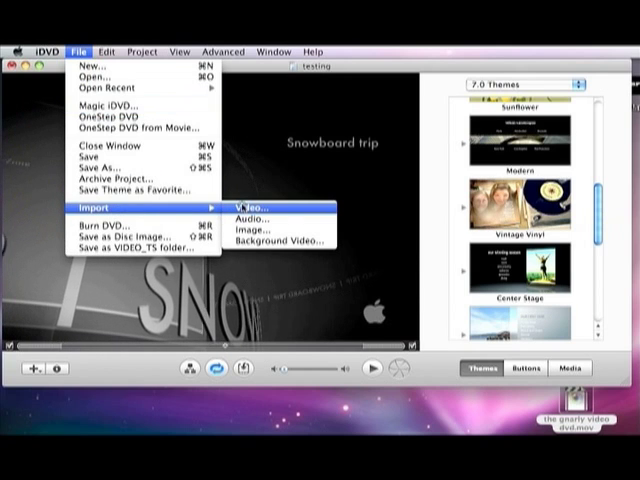
Step: Import 'the gnarly video dvd.mov' from the Desktop as a menu item
{"action": "left_click", "coordinate": [246, 208]}
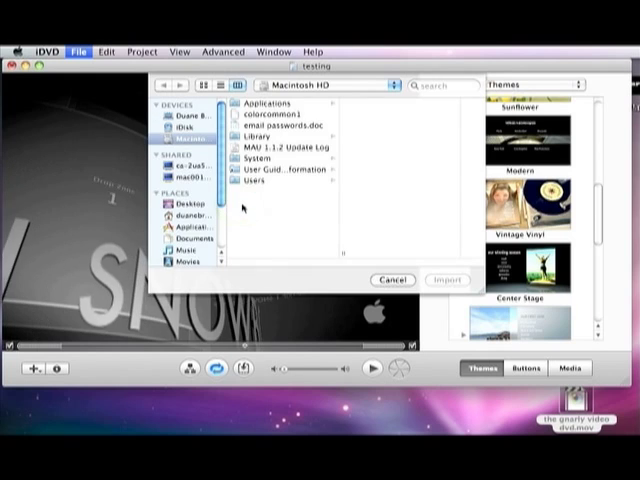
{"action": "left_click", "coordinate": [180, 204]}
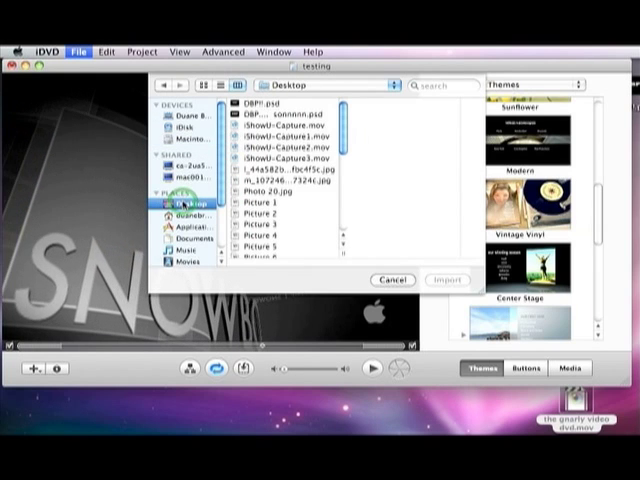
{"action": "scroll", "scroll_direction": "down", "scroll_amount": 3}
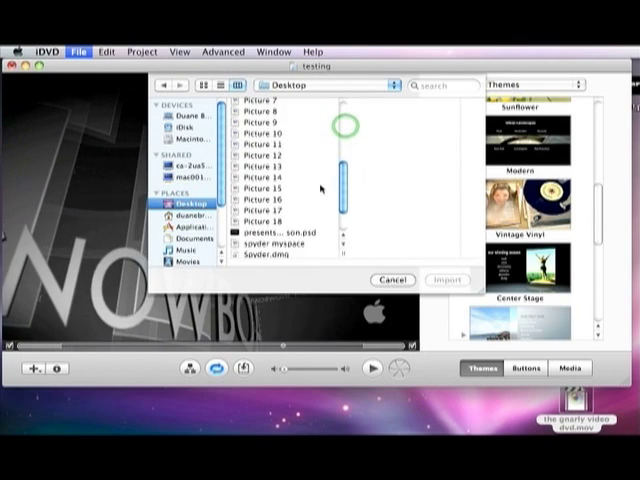
{"action": "scroll", "scroll_direction": "down", "scroll_amount": 3}
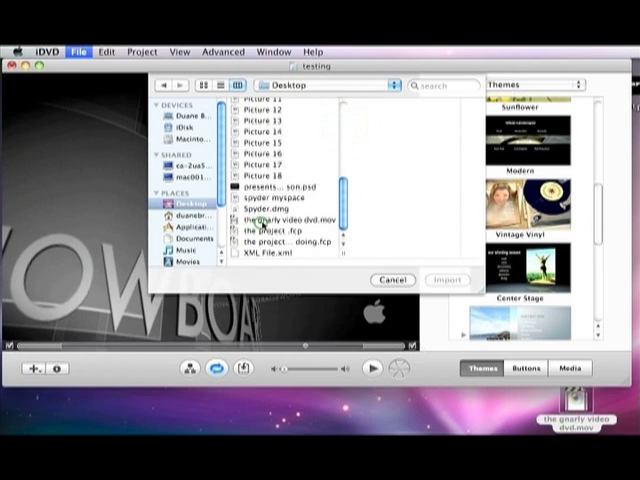
{"action": "left_click", "coordinate": [288, 220]}
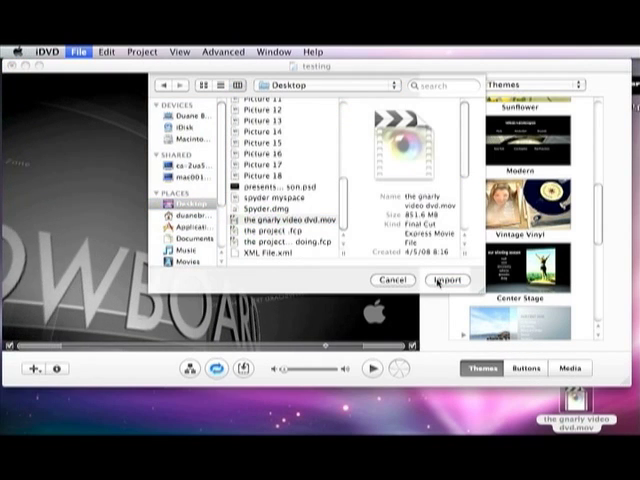
{"action": "left_click", "coordinate": [290, 218]}
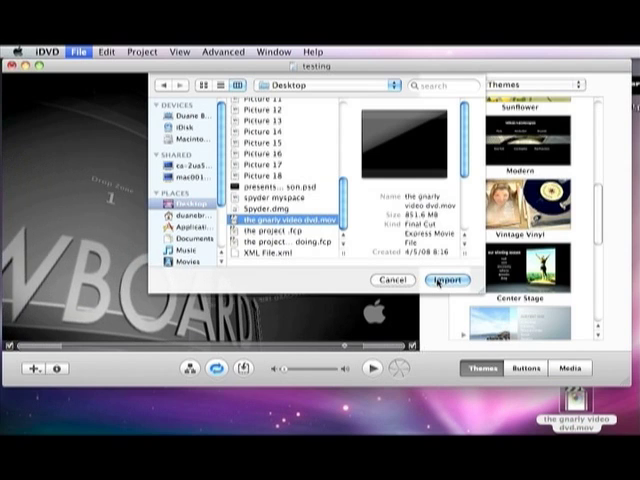
{"action": "left_click", "coordinate": [446, 280]}
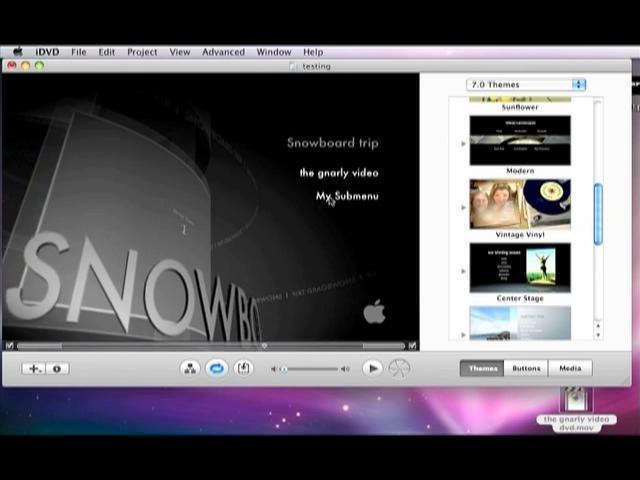
Step: Select the My Submenu button on the Snowboard trip menu
{"action": "left_click", "coordinate": [338, 194]}
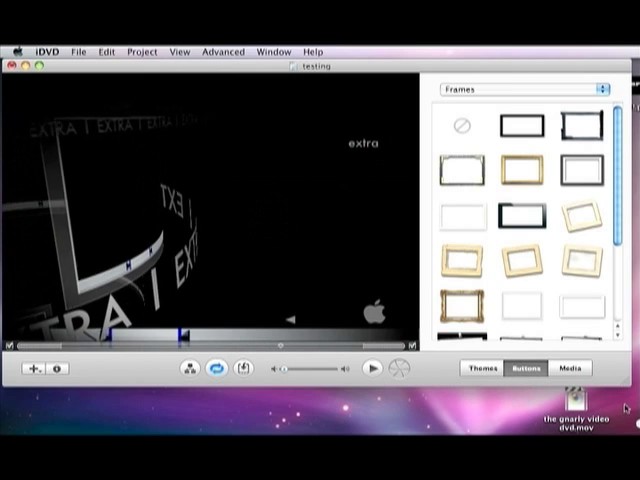
Step: Show the Frames category of button styles for the extra submenu
{"action": "left_click", "coordinate": [358, 144]}
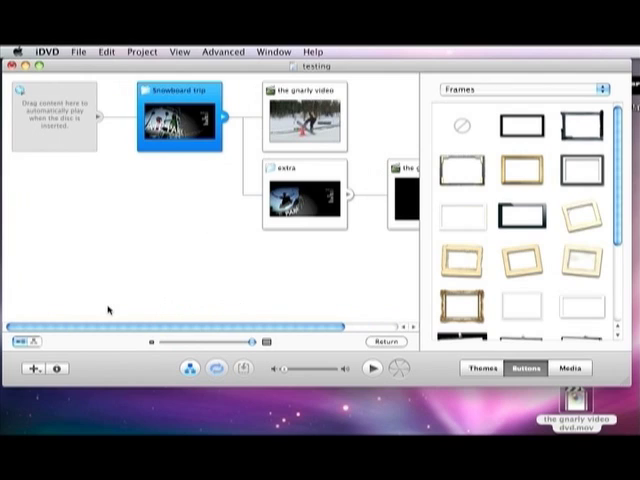
{"action": "mouse_move", "coordinate": [64, 156]}
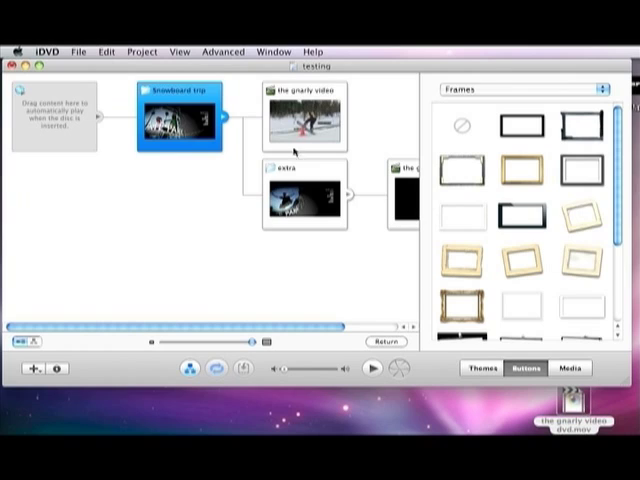
{"action": "mouse_move", "coordinate": [384, 244]}
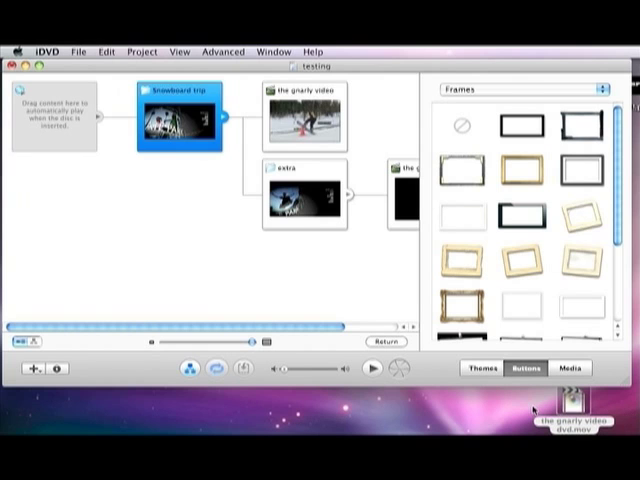
Step: Return from the project map to the Snowboard trip menu editor
{"action": "left_click", "coordinate": [568, 368]}
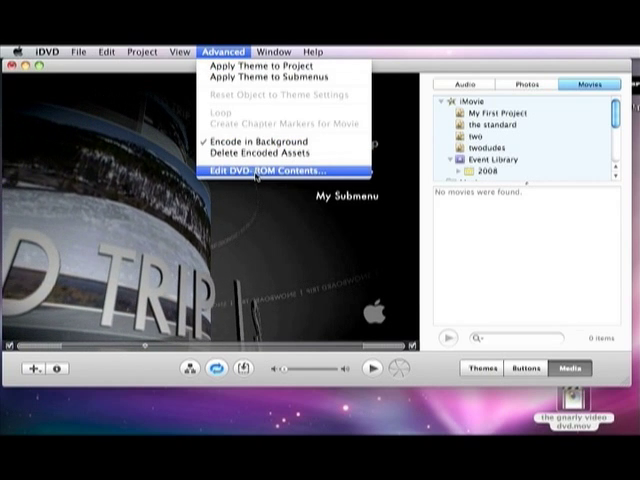
Step: Add 'the gnarly video dvd.mov' from the Desktop to the disc's DVD-ROM contents
{"action": "left_click", "coordinate": [280, 170]}
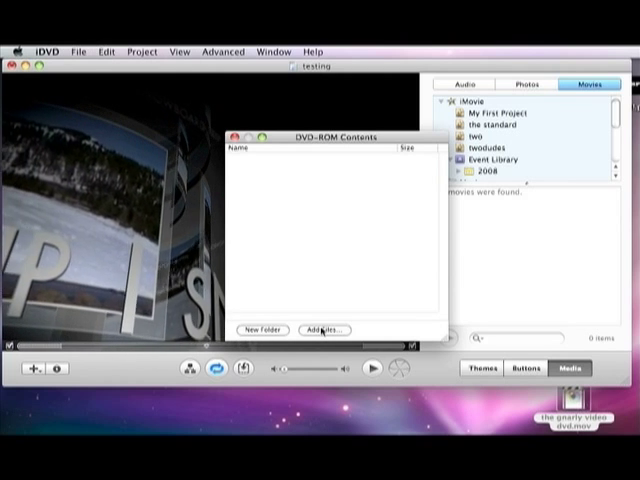
{"action": "left_click", "coordinate": [328, 330]}
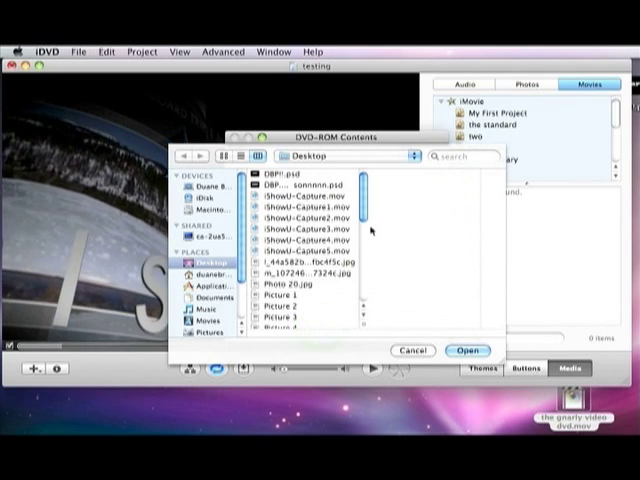
{"action": "scroll", "scroll_direction": "down", "scroll_amount": 3}
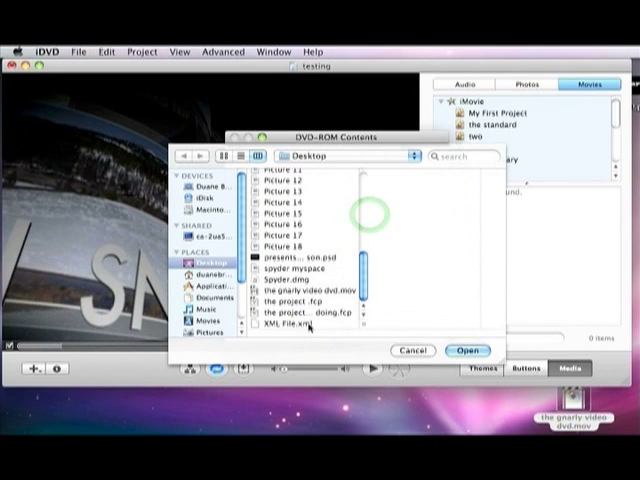
{"action": "left_click", "coordinate": [310, 292]}
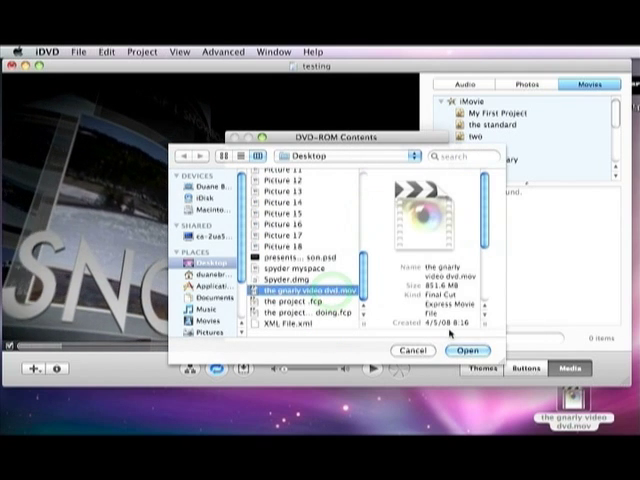
{"action": "left_click", "coordinate": [466, 352]}
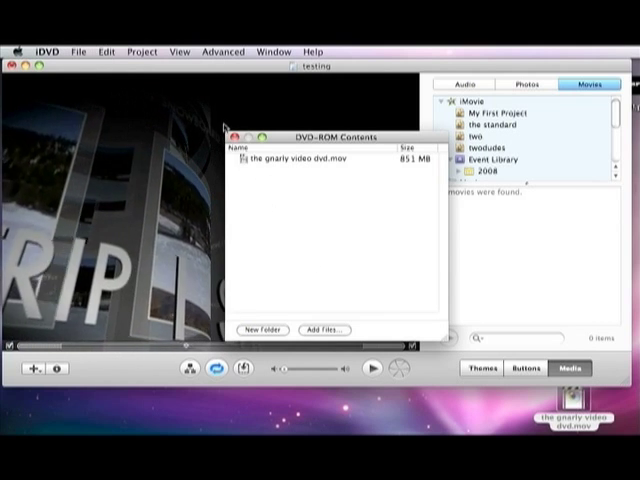
{"action": "left_click", "coordinate": [232, 132]}
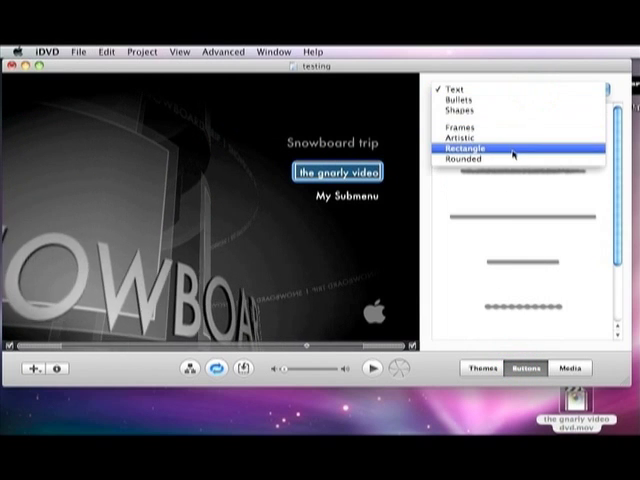
Step: Give the gnarly video button a gold picture frame and adjust its movie still
{"action": "left_click", "coordinate": [458, 126]}
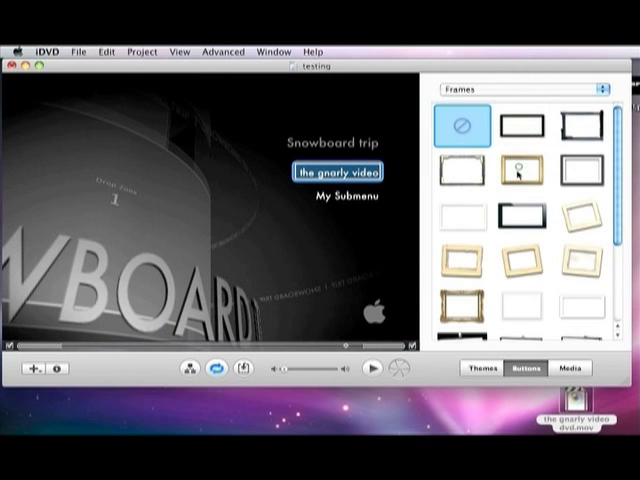
{"action": "left_click", "coordinate": [516, 174]}
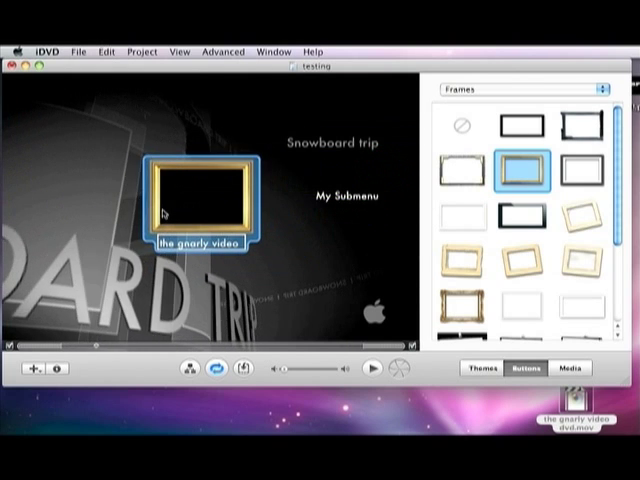
{"action": "left_click", "coordinate": [520, 160]}
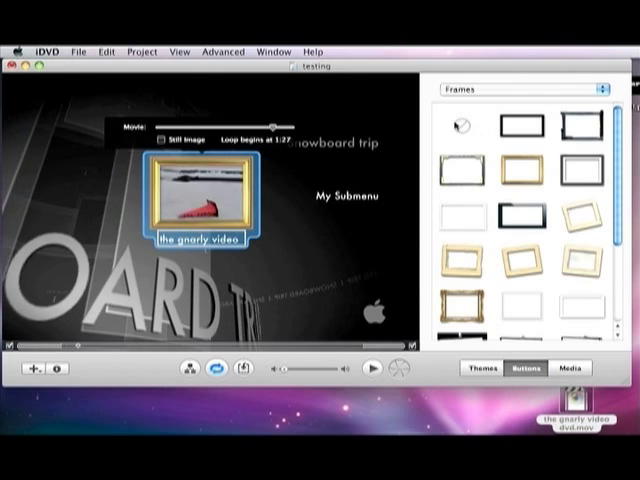
Step: Remove the frame so the gnarly video button is plain text again
{"action": "left_click", "coordinate": [464, 128]}
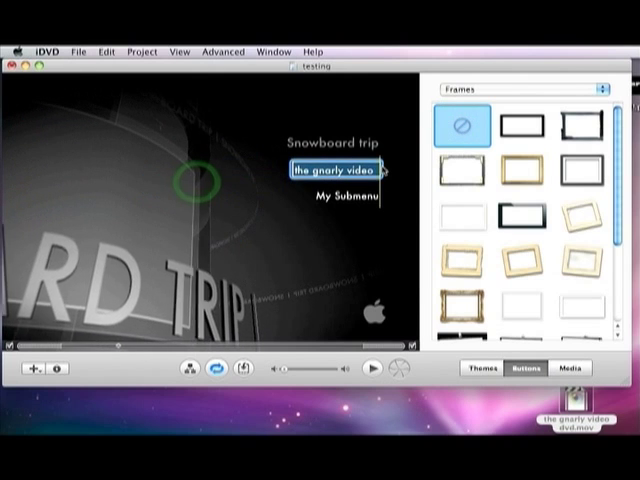
{"action": "left_click", "coordinate": [460, 126]}
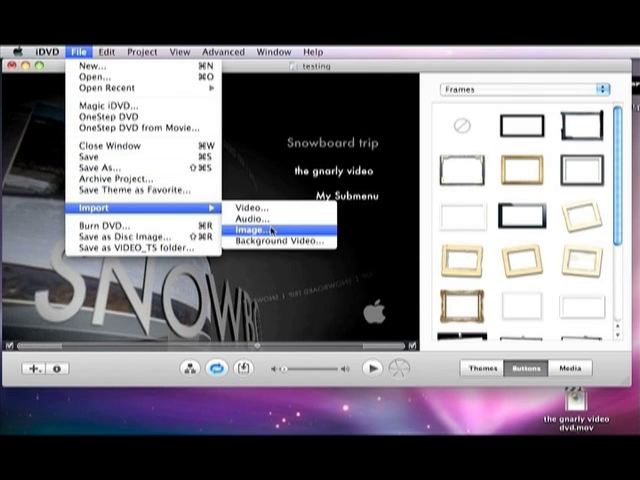
{"action": "mouse_move", "coordinate": [284, 242]}
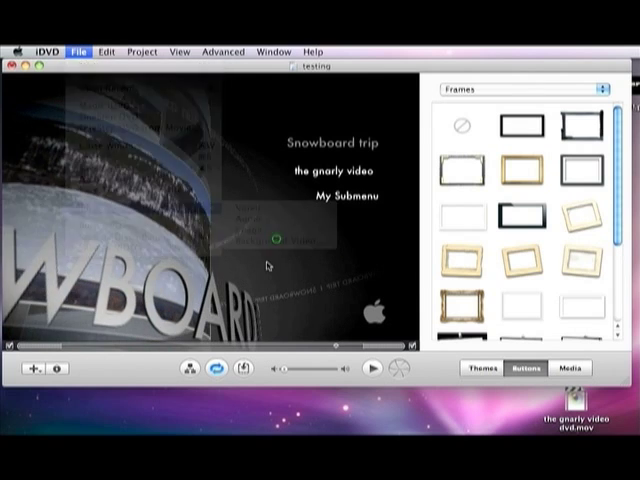
{"action": "left_click", "coordinate": [140, 52]}
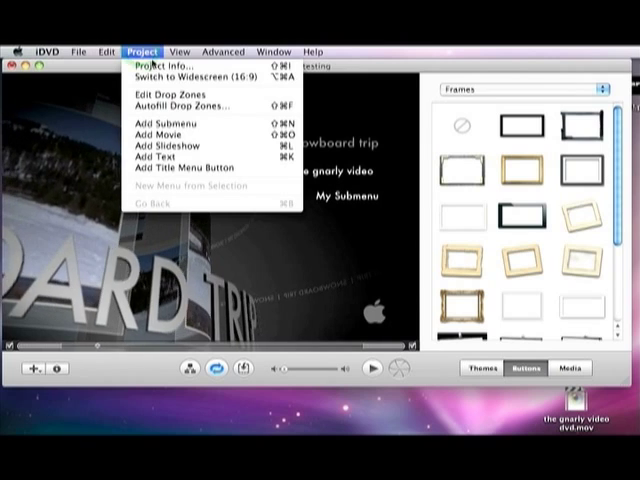
Step: In Project Info, name the disc 'snowboard video', keeping Best Performance encoding and Single-Layer DVD type
{"action": "left_click", "coordinate": [156, 64]}
{"action": "type", "text": "snowboard"}
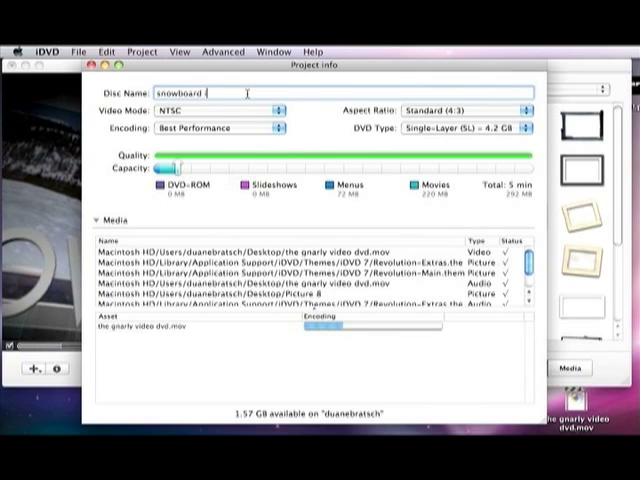
{"action": "type", "text": "v"}
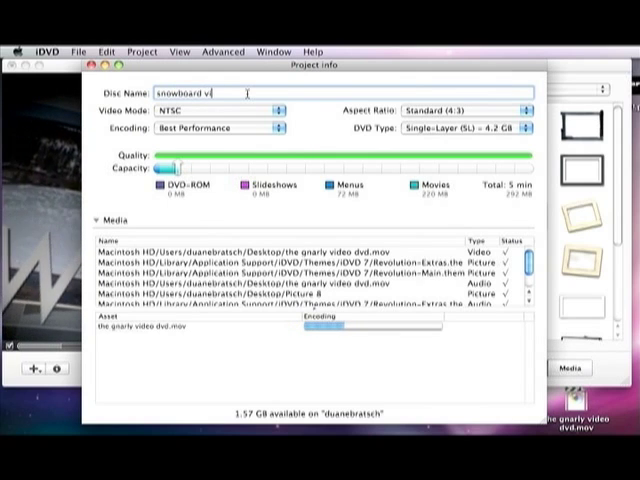
{"action": "type", "text": "ideo"}
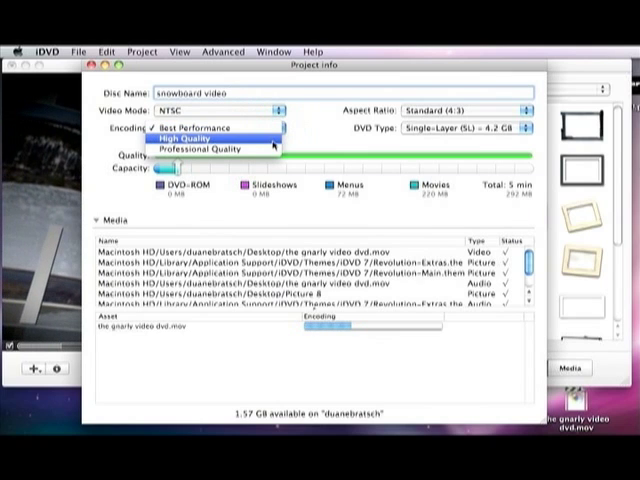
{"action": "mouse_move", "coordinate": [176, 128]}
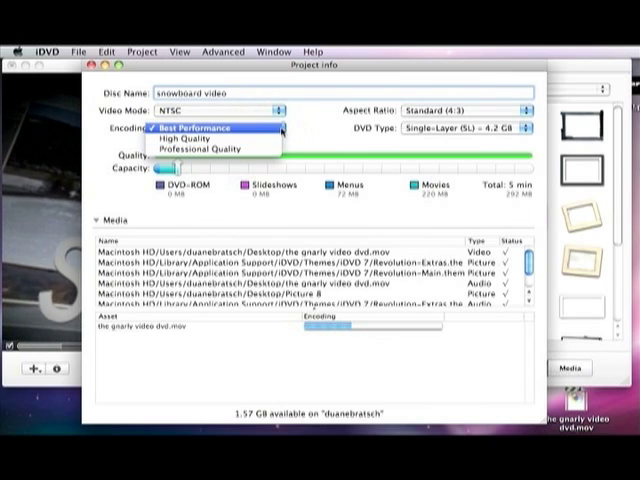
{"action": "left_click", "coordinate": [196, 128]}
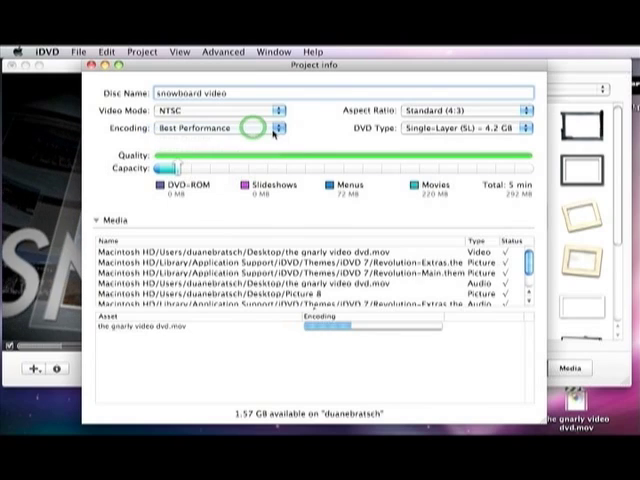
{"action": "left_click", "coordinate": [524, 128]}
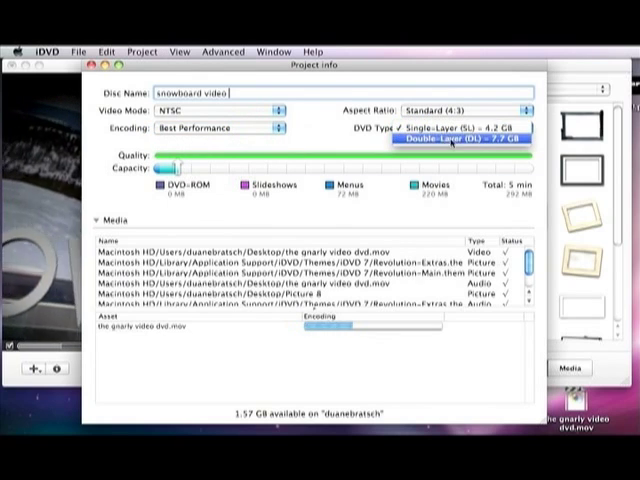
{"action": "left_click", "coordinate": [456, 128]}
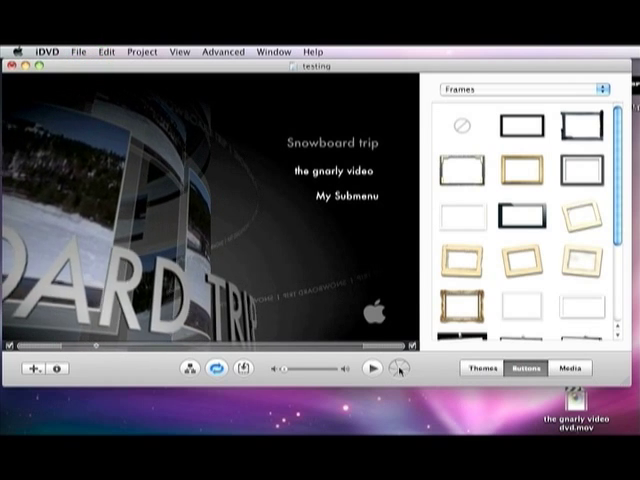
{"action": "mouse_move", "coordinate": [398, 368]}
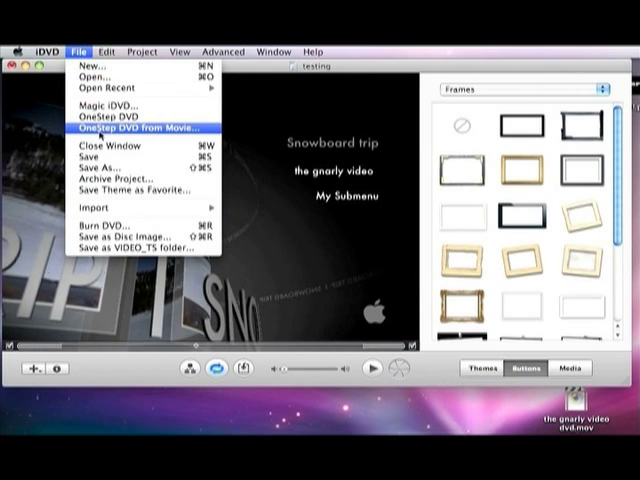
{"action": "mouse_move", "coordinate": [110, 208]}
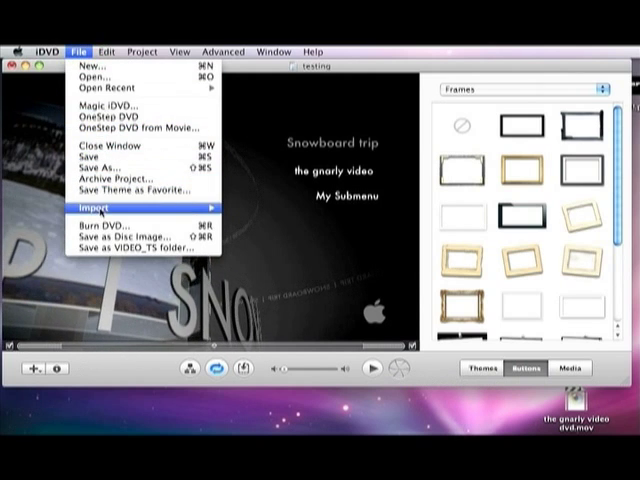
{"action": "mouse_move", "coordinate": [118, 224]}
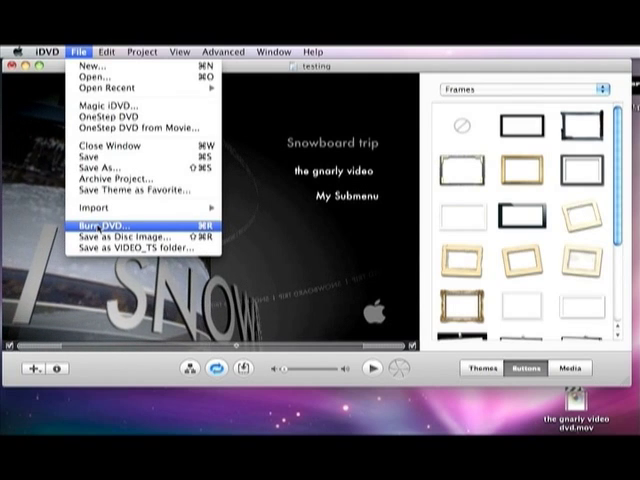